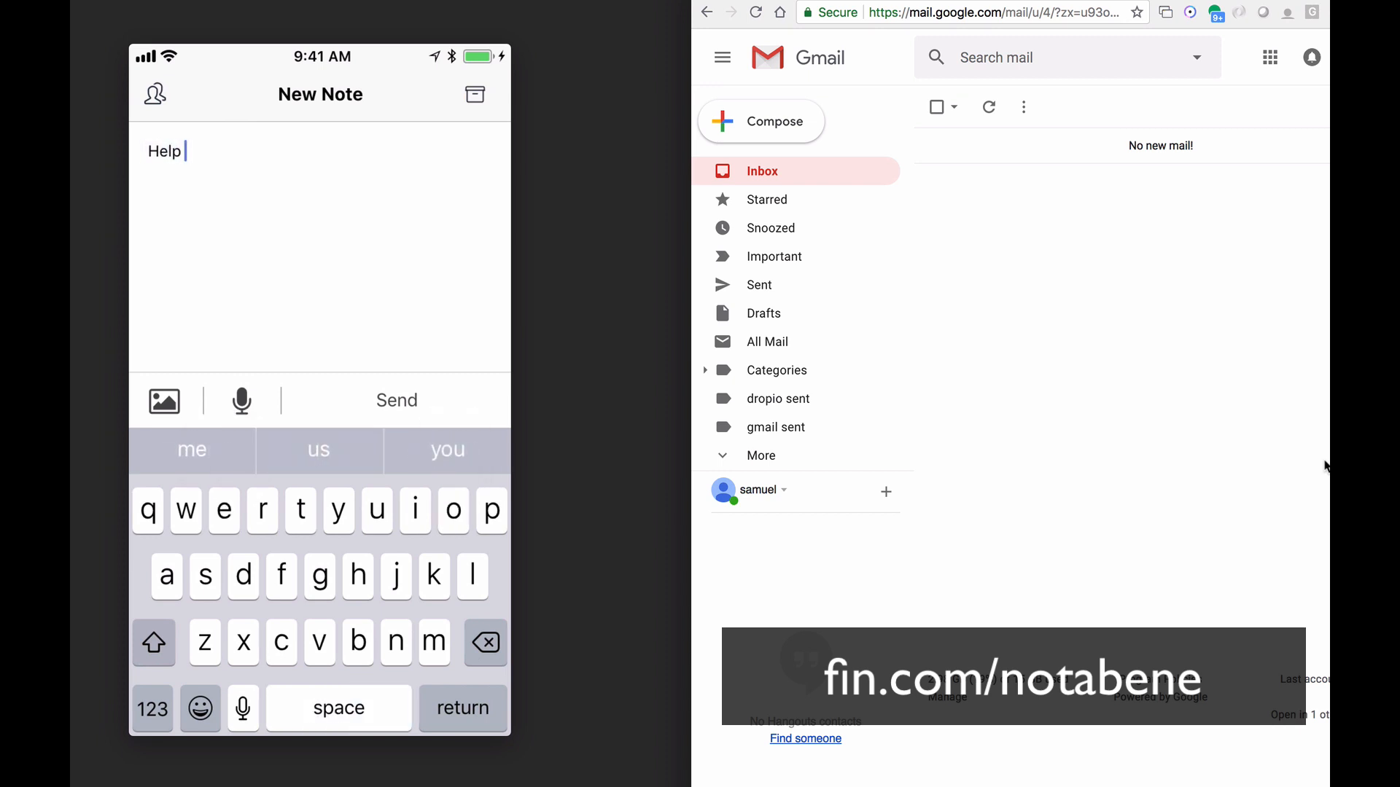
- Send the note 'Help hi there' by email and start an audio memo recording
type("hi the")
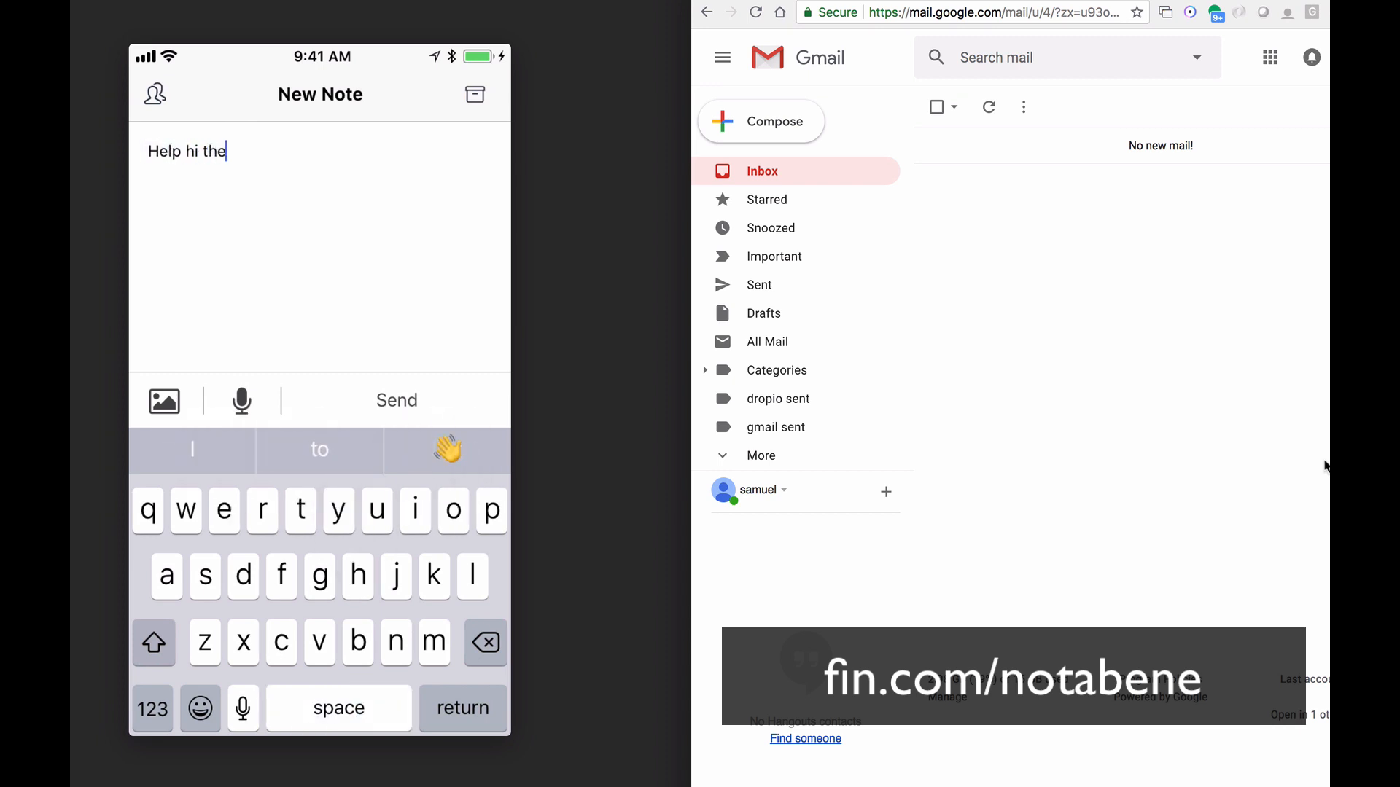
left_click(395, 400)
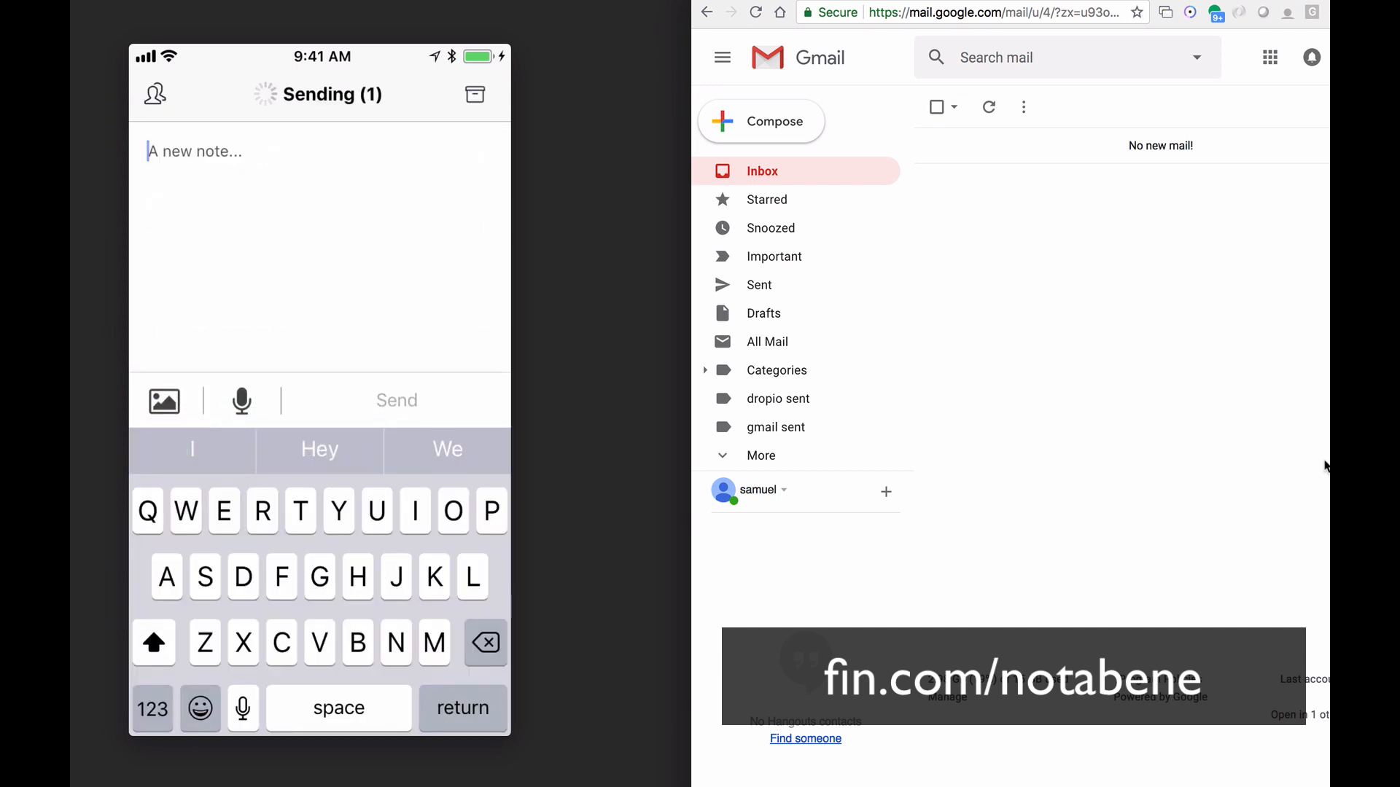
left_click(241, 400)
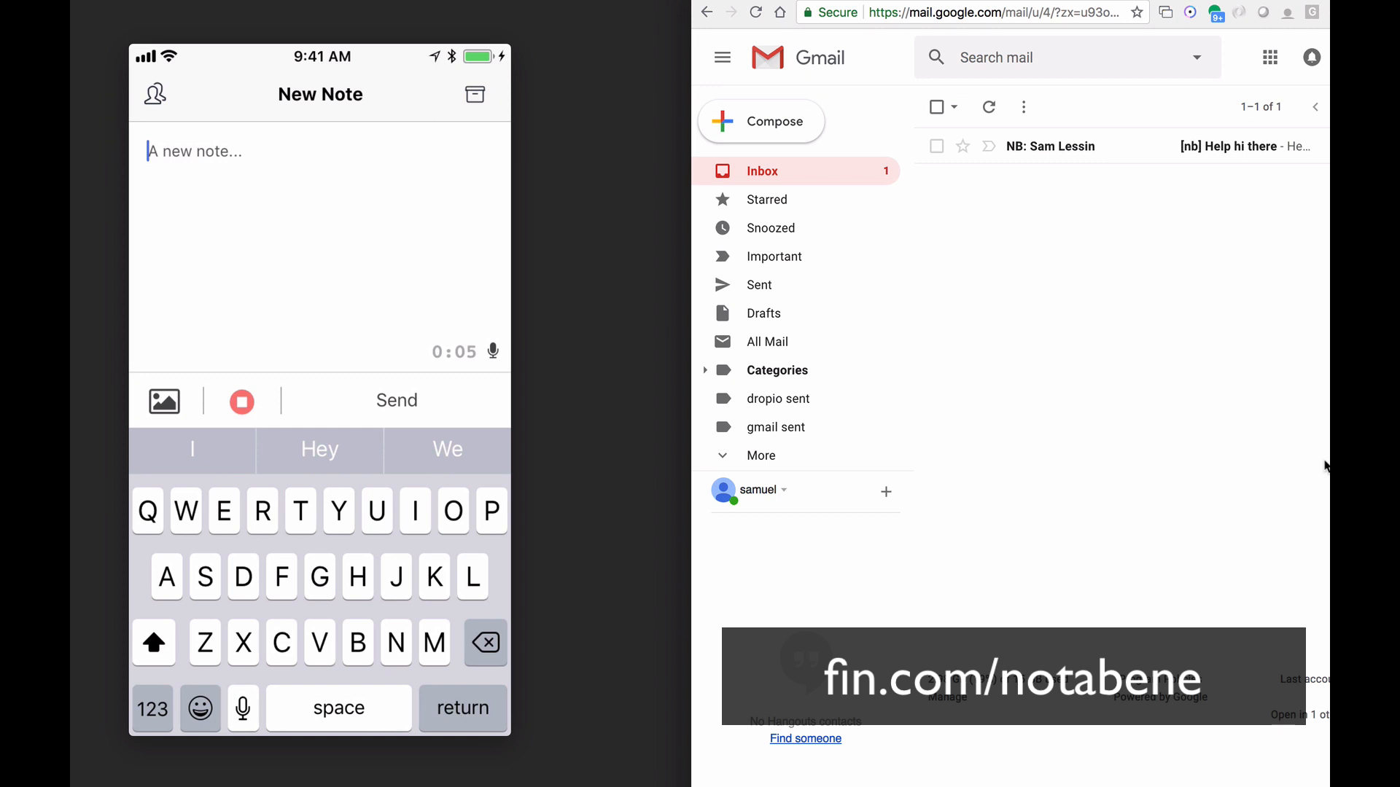
- Stop and send the voice memo, then type a 'Ping pong' note
left_click(395, 401)
type("P")
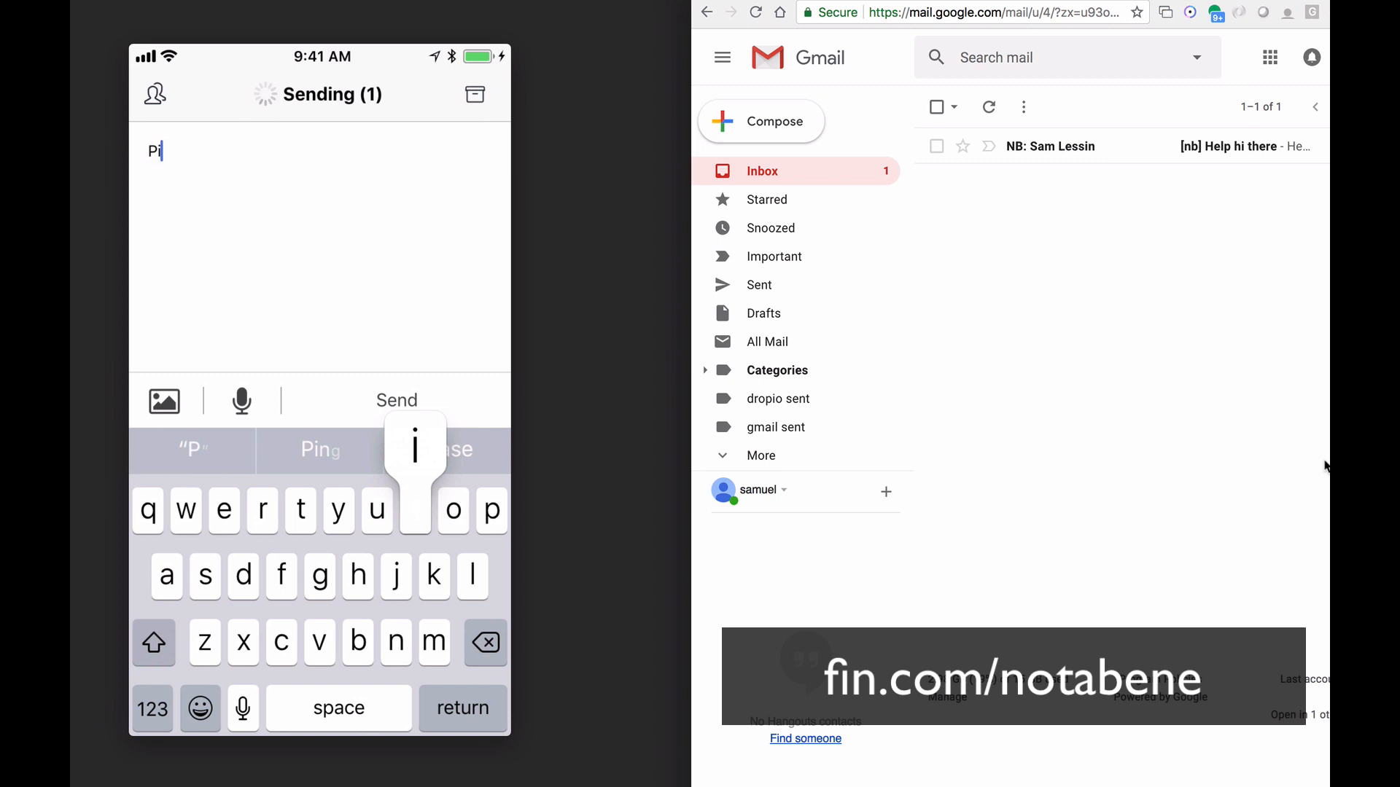
type("ing pong")
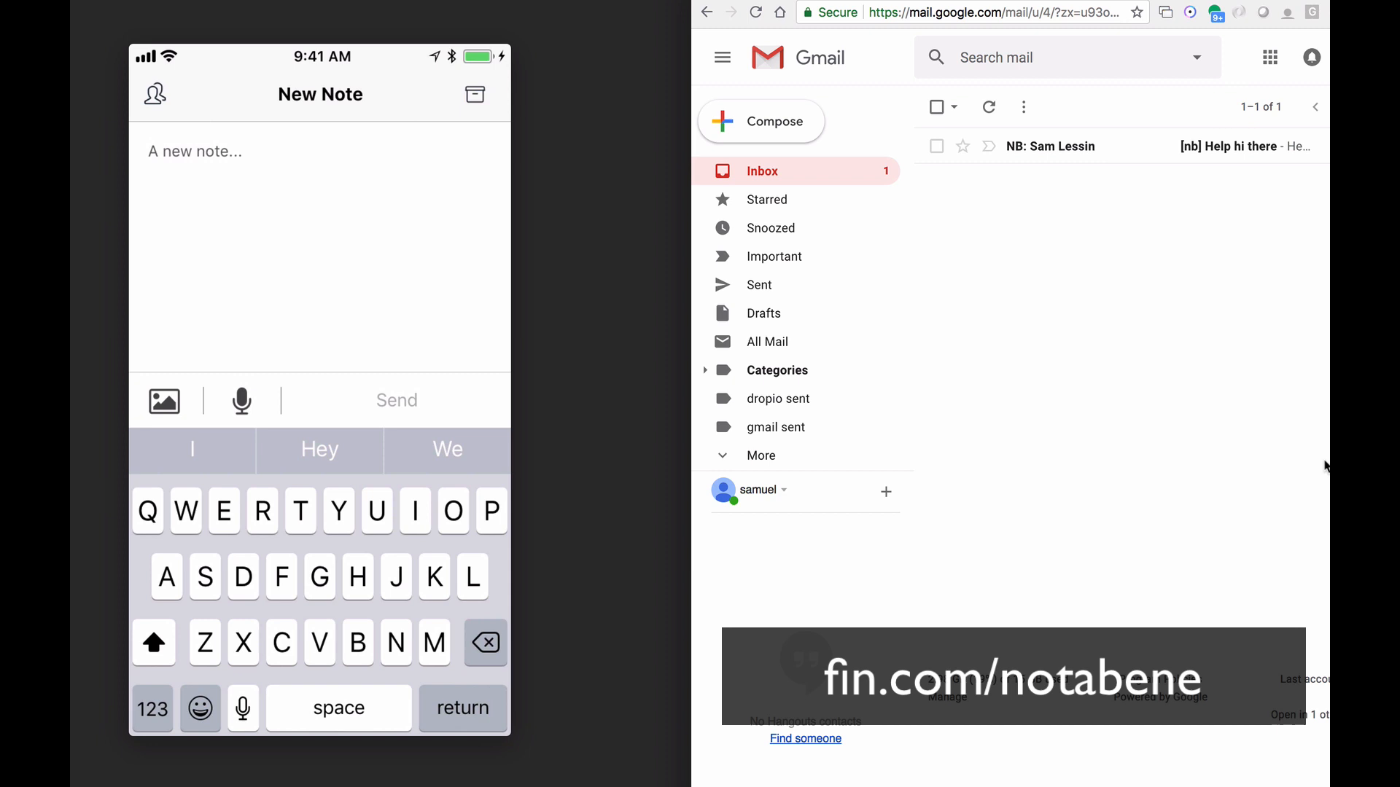
mouse_move(1194, 196)
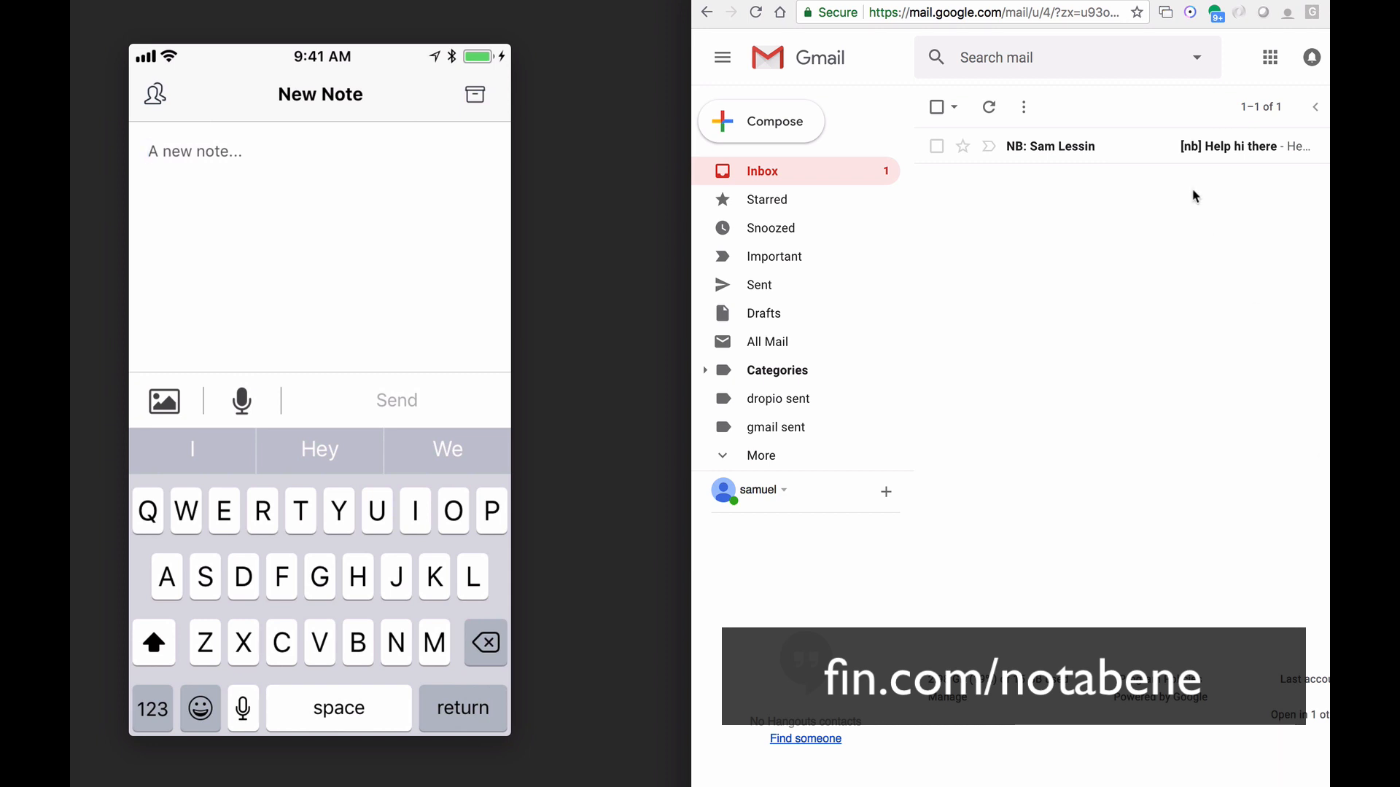
- Open the '[nb] Help hi there' email in the Gmail inbox
left_click(1049, 147)
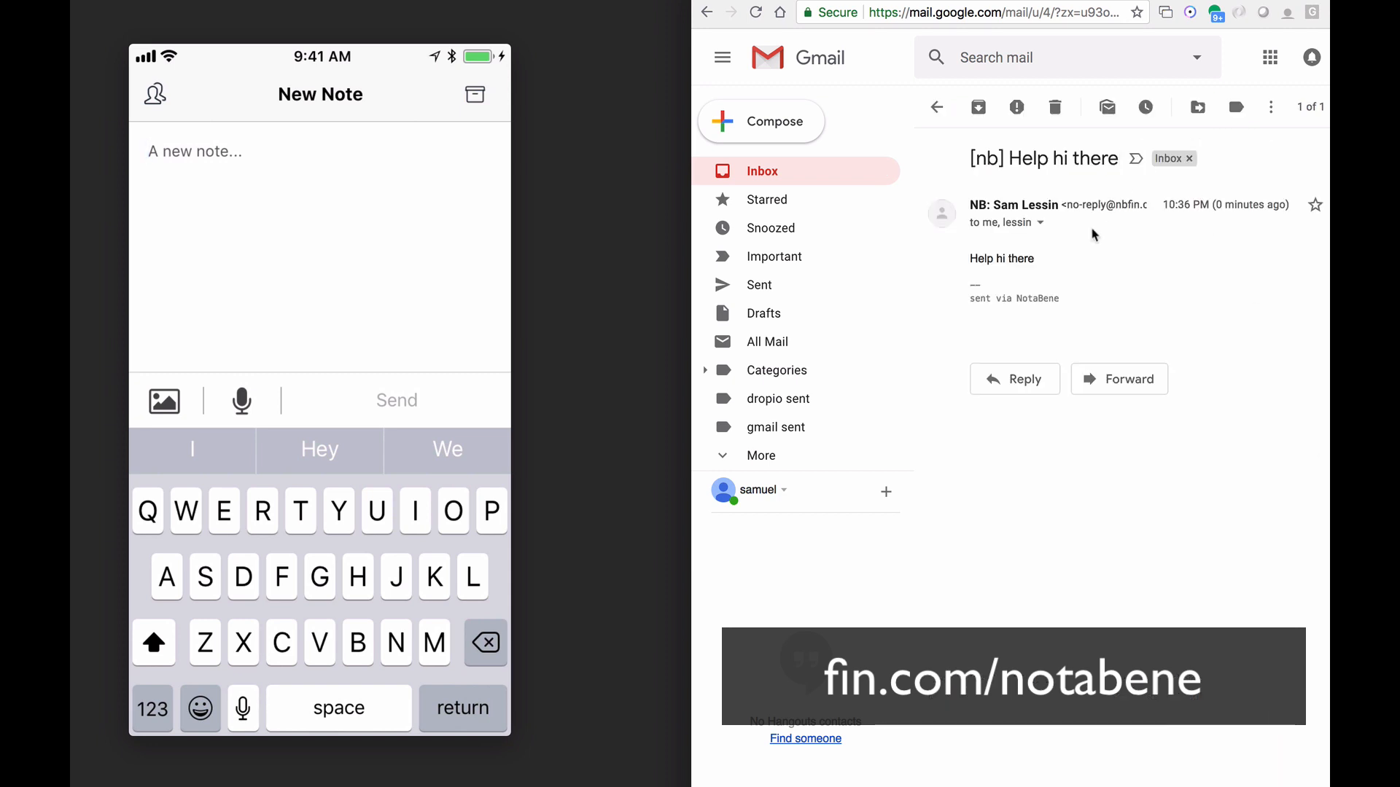
mouse_move(1054, 176)
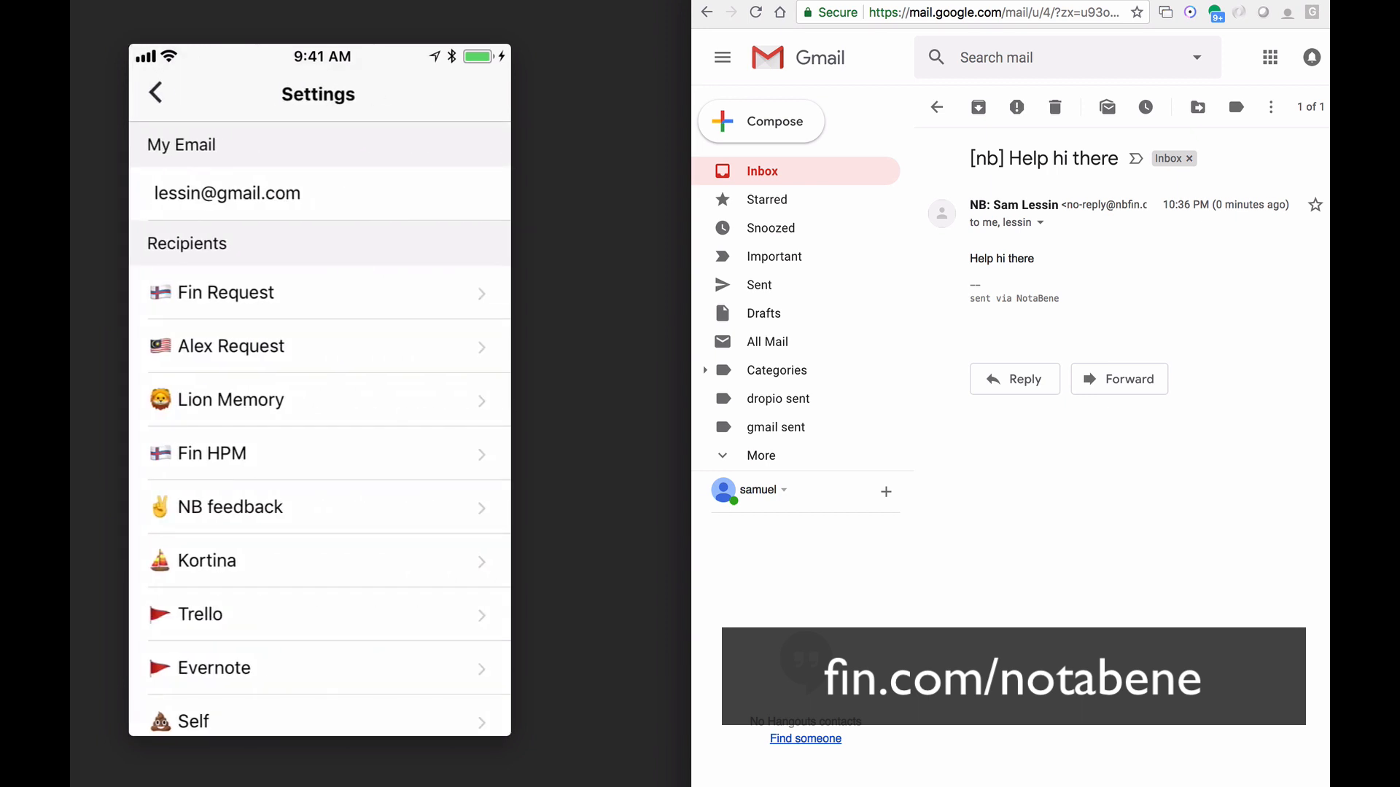
scroll("down", 3)
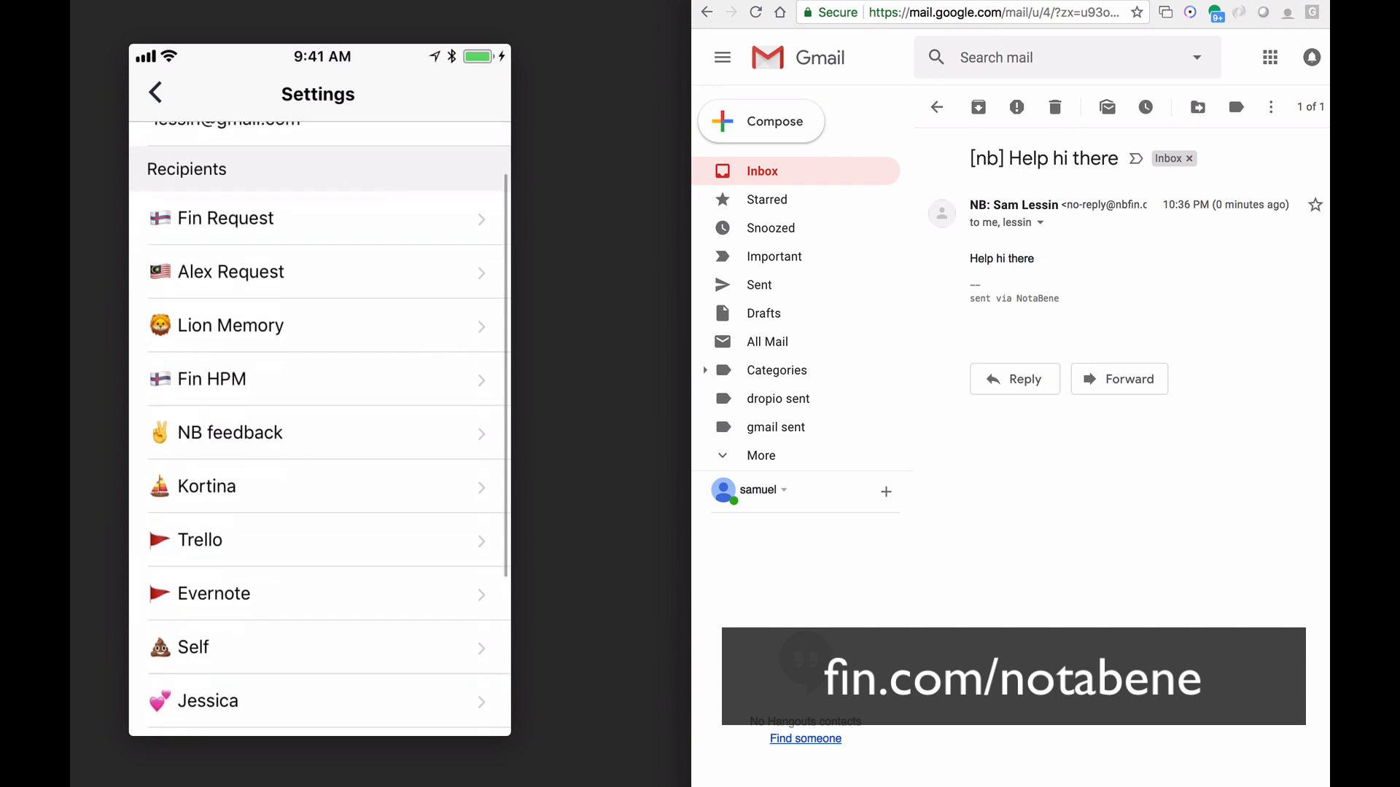
scroll("down", 3)
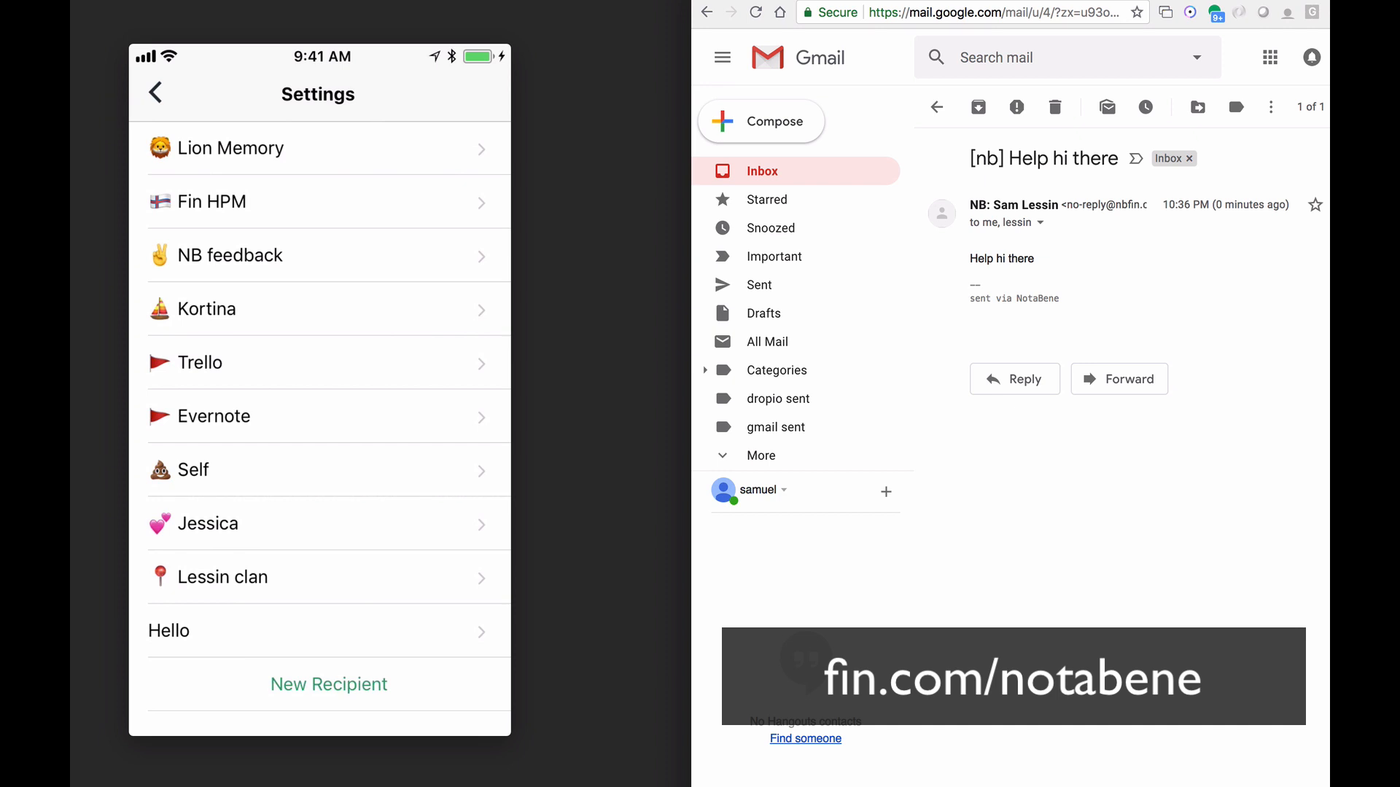
scroll("down", 3)
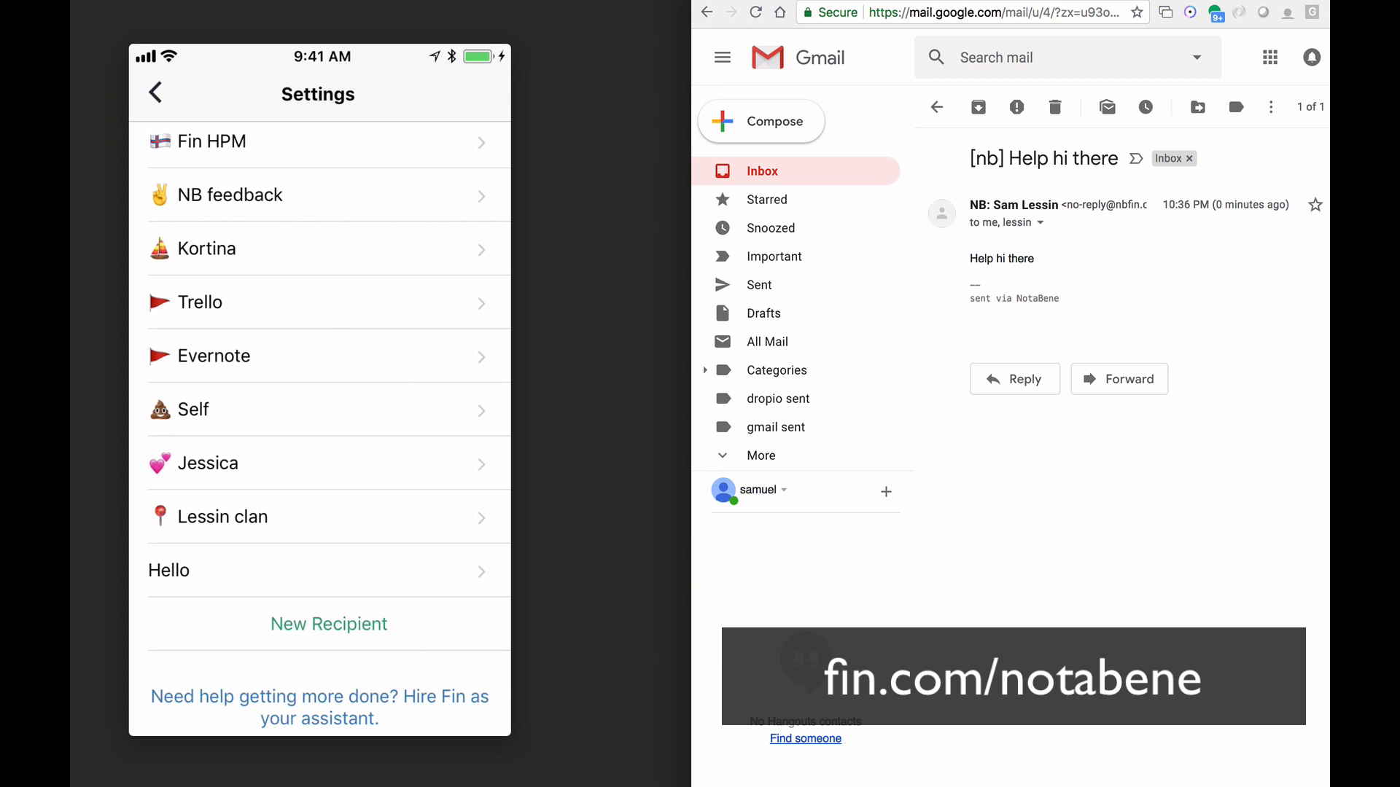
left_click(327, 624)
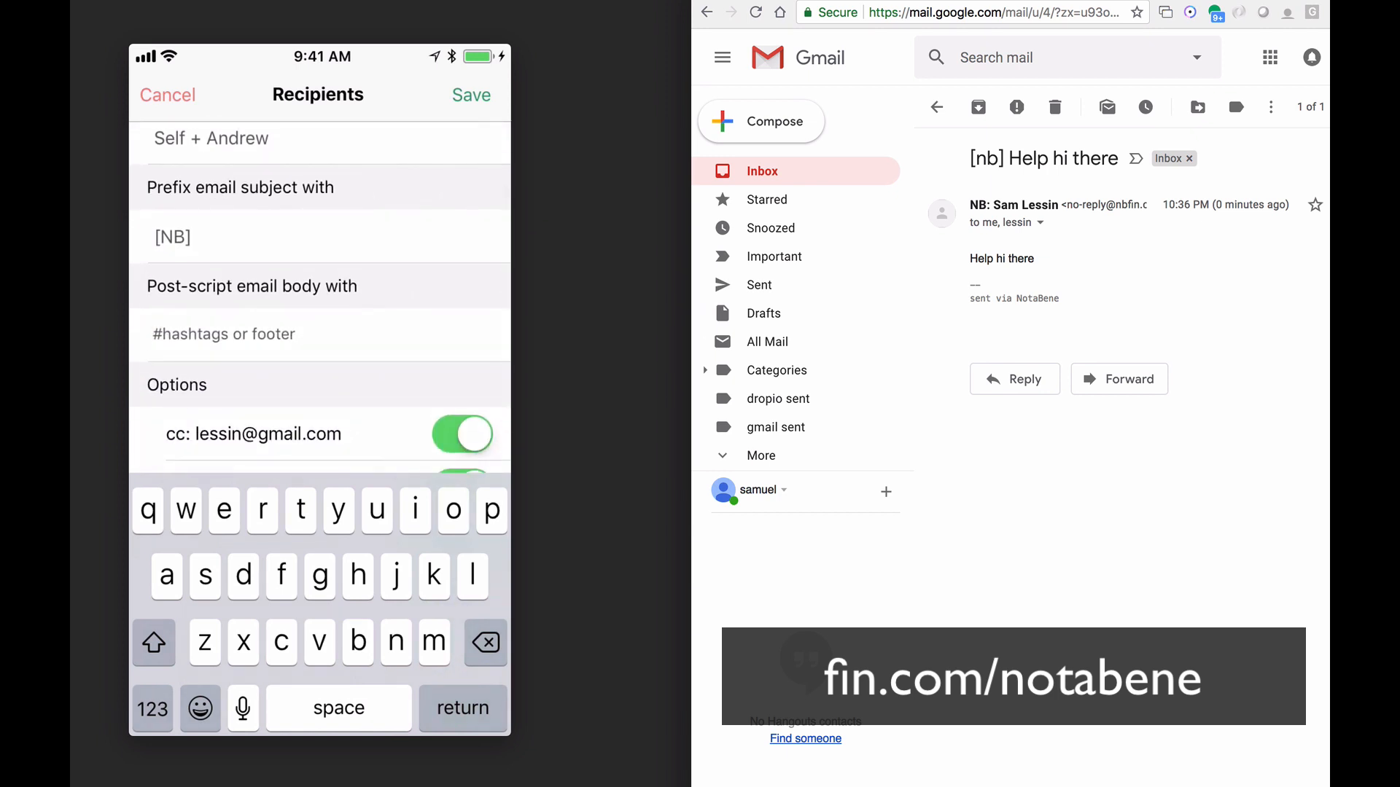
- Scroll the Self + Andrew recipient form to show the prefix, post-script and option toggles
scroll("down", 3)
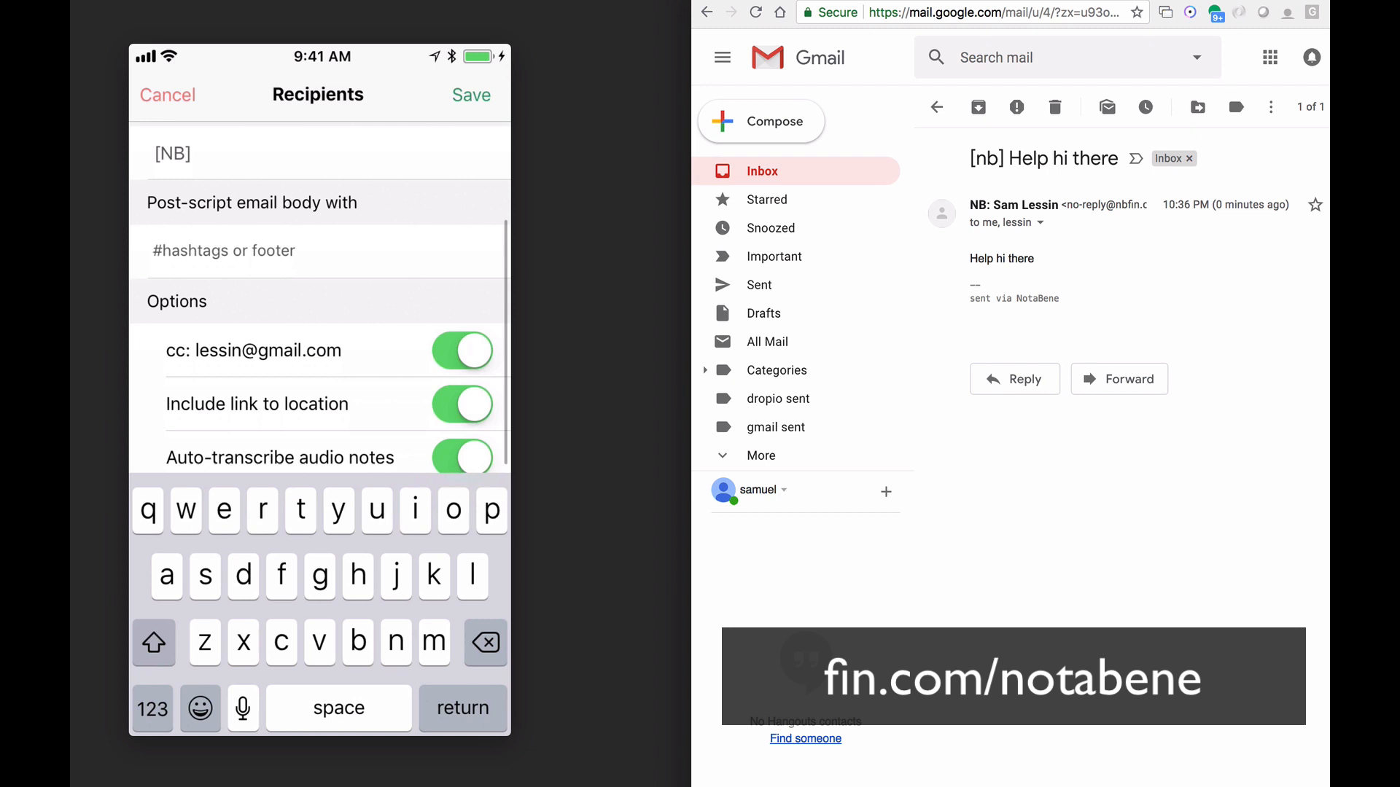